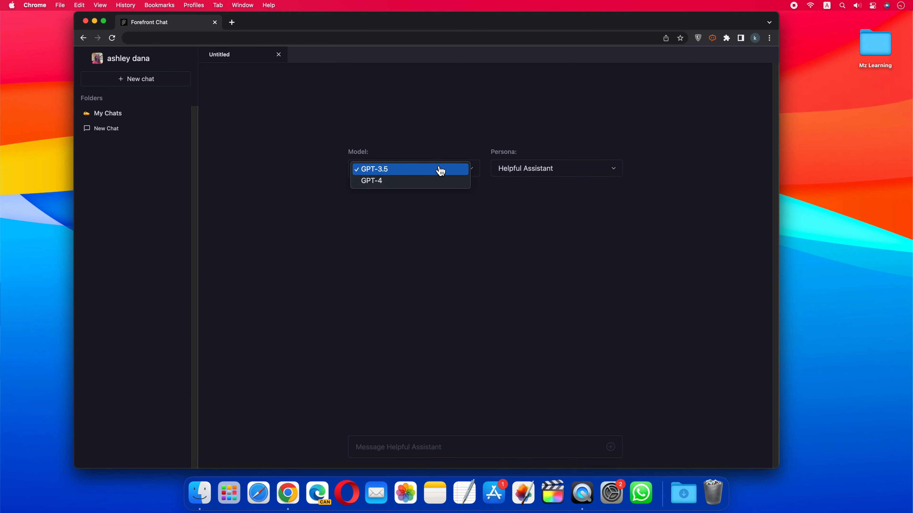
- With GPT-4 selected as the model, ask 'what do you now about macOS 14'
left_click(372, 181)
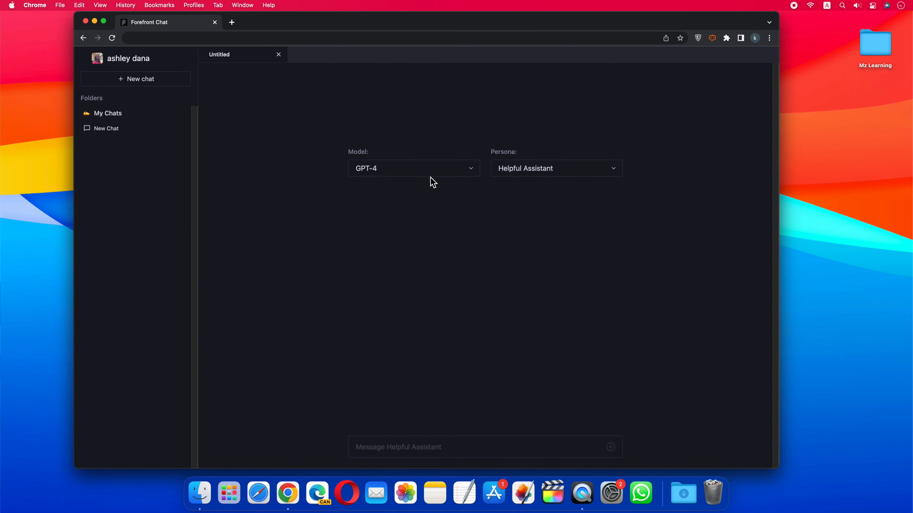
mouse_move(412, 449)
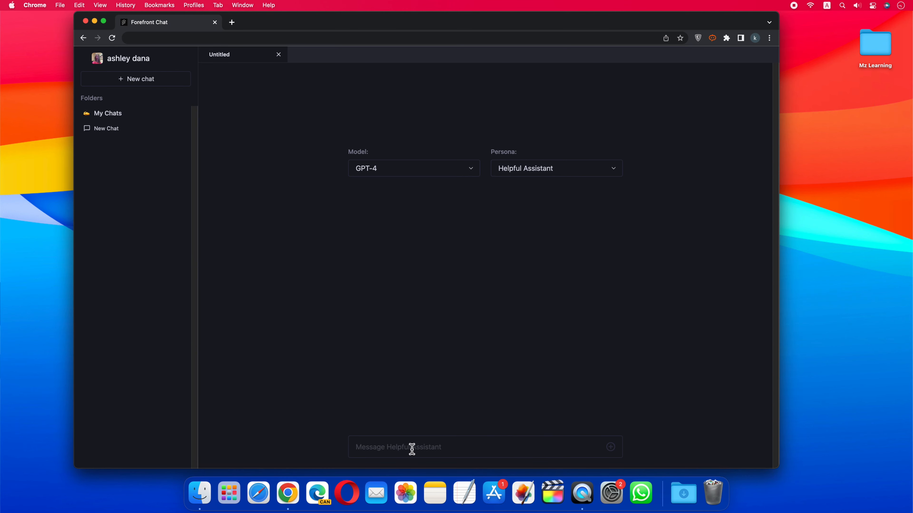
type("what do you now")
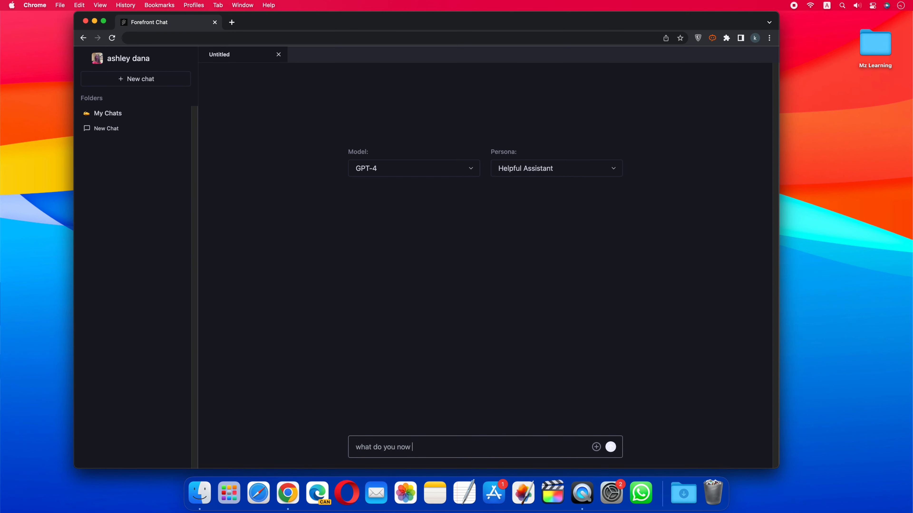
type("about macOS 14")
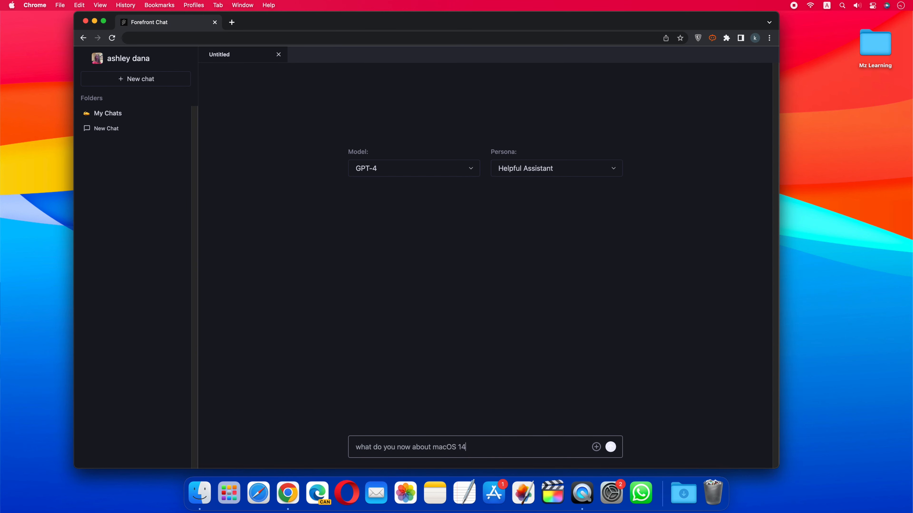
left_click(610, 447)
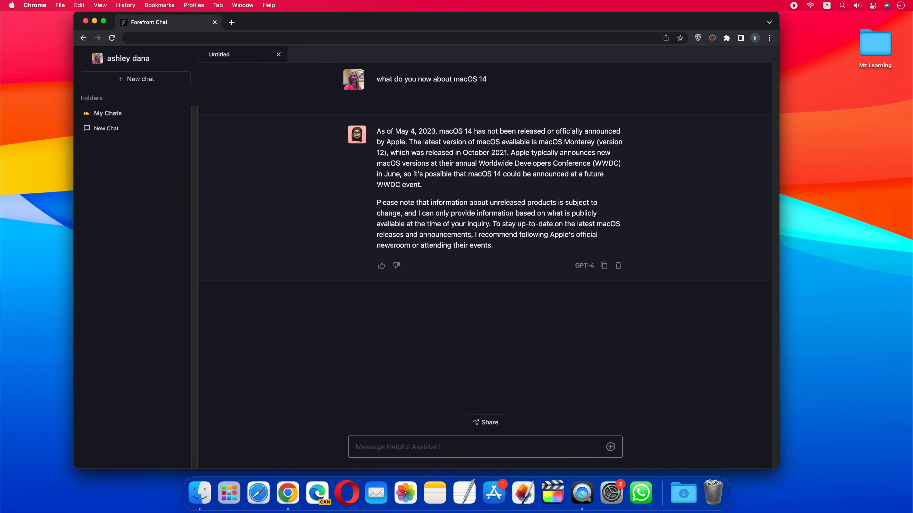
- Send a follow-up asking what GPT-4 knows about Windows
type("what do you")
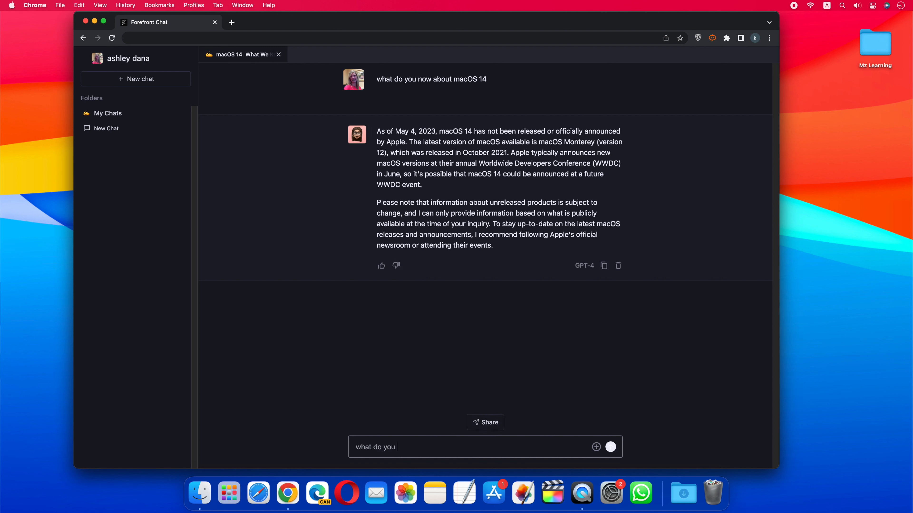
type("now about windows 1")
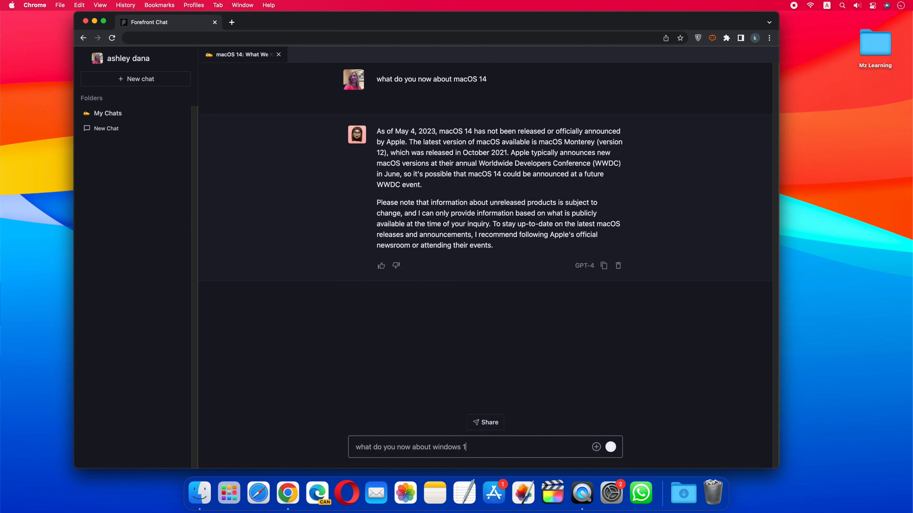
left_click(610, 447)
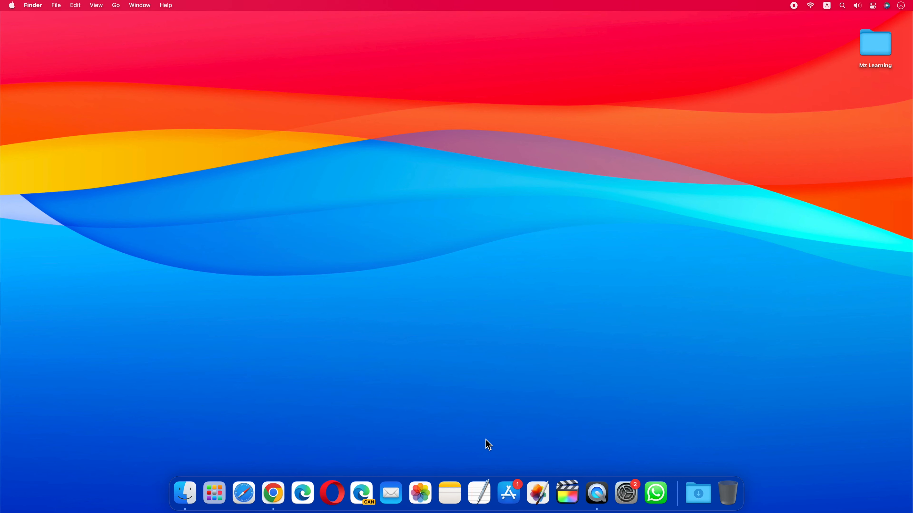
mouse_move(386, 417)
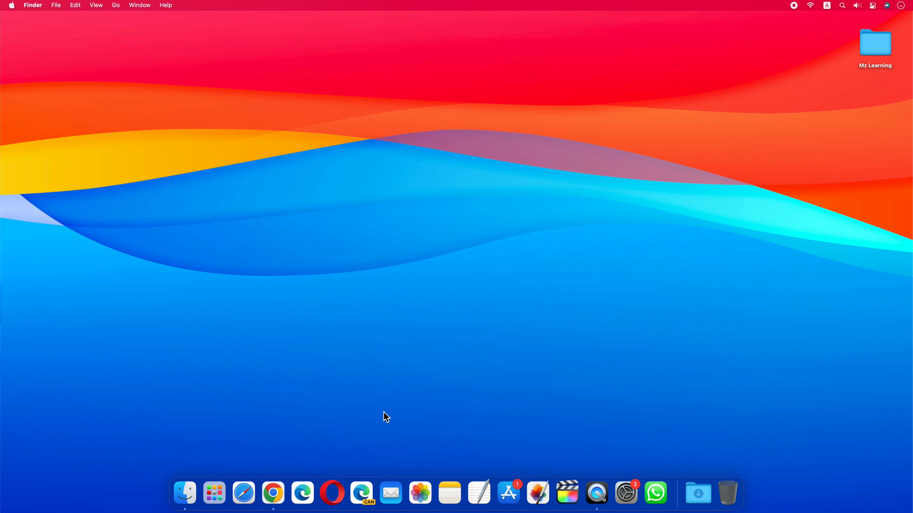
- Sign up to forefront.ai for free, continuing with the existing Google account
left_click(273, 493)
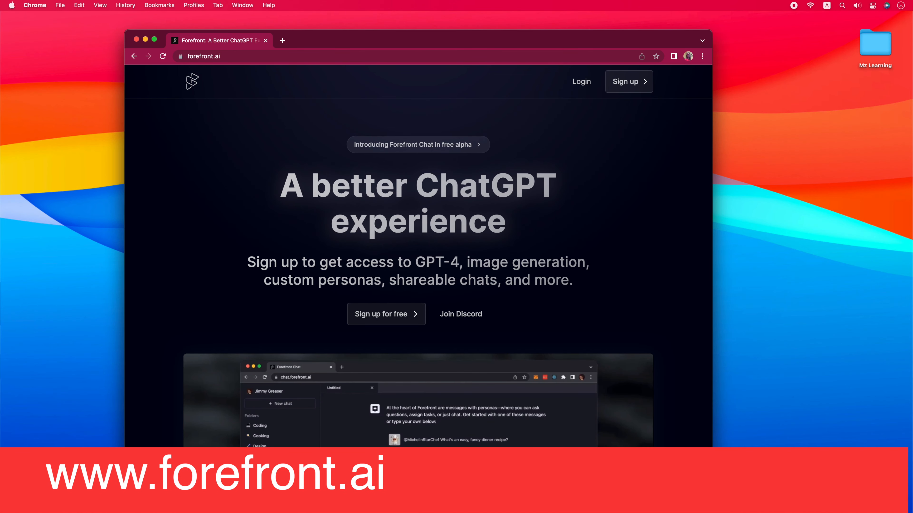
mouse_move(273, 493)
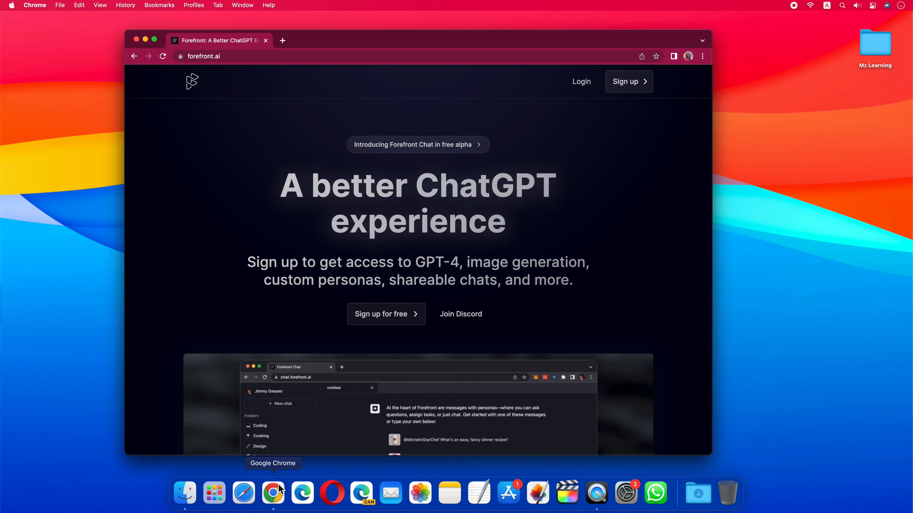
mouse_move(386, 314)
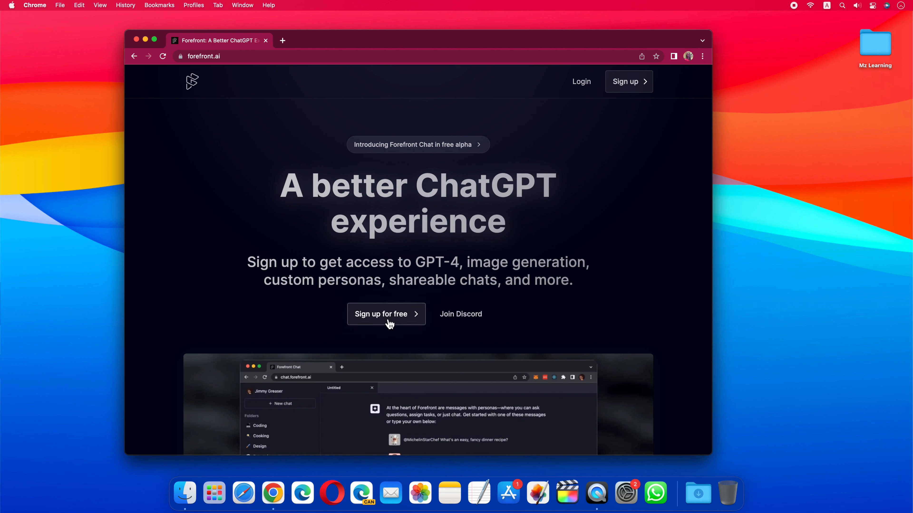
left_click(386, 314)
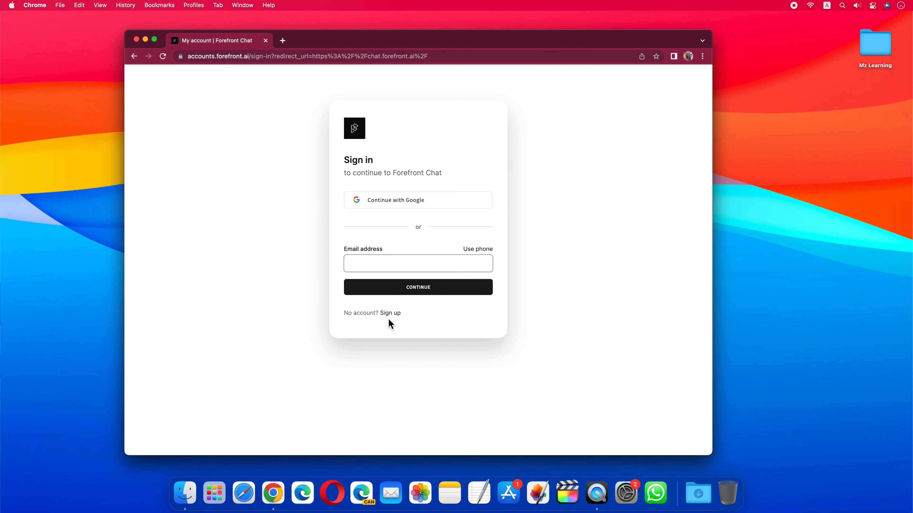
mouse_move(394, 200)
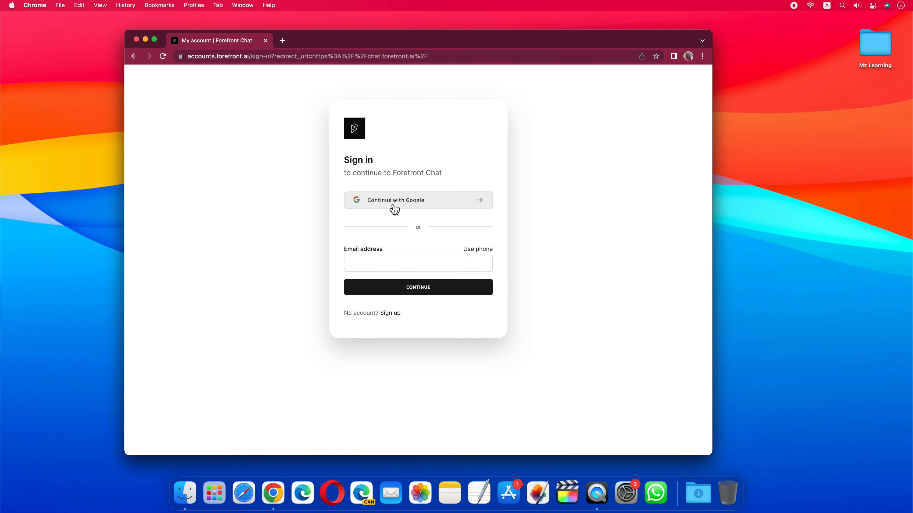
left_click(418, 201)
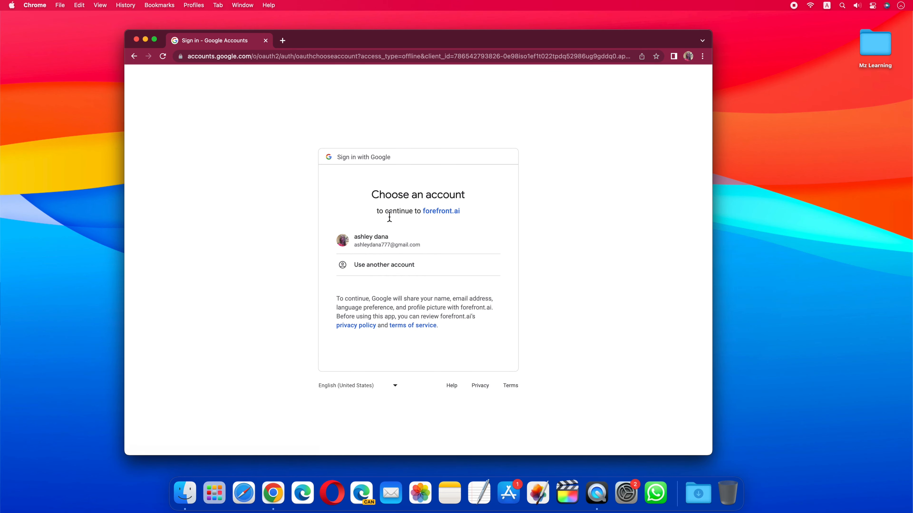
left_click(387, 241)
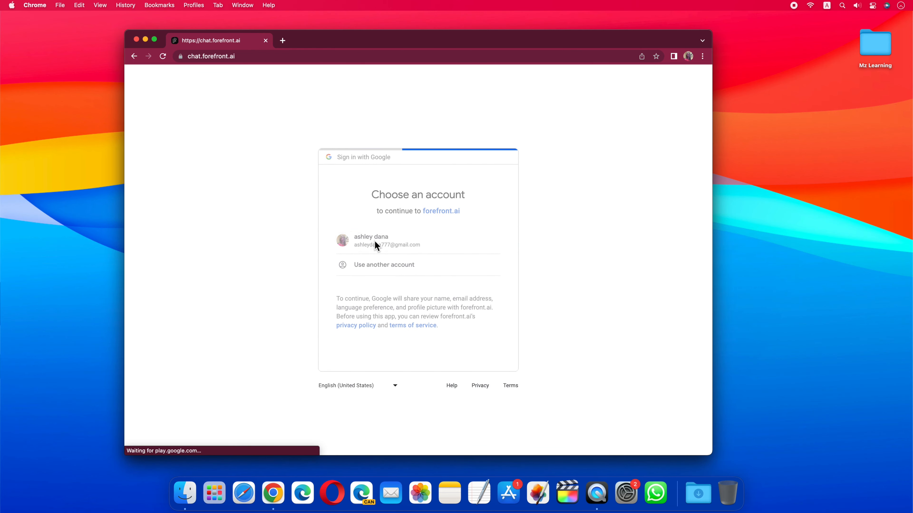
- Choose GPT-4 under Models & personas and get a Python script for downloading YouTube videos
left_click(386, 241)
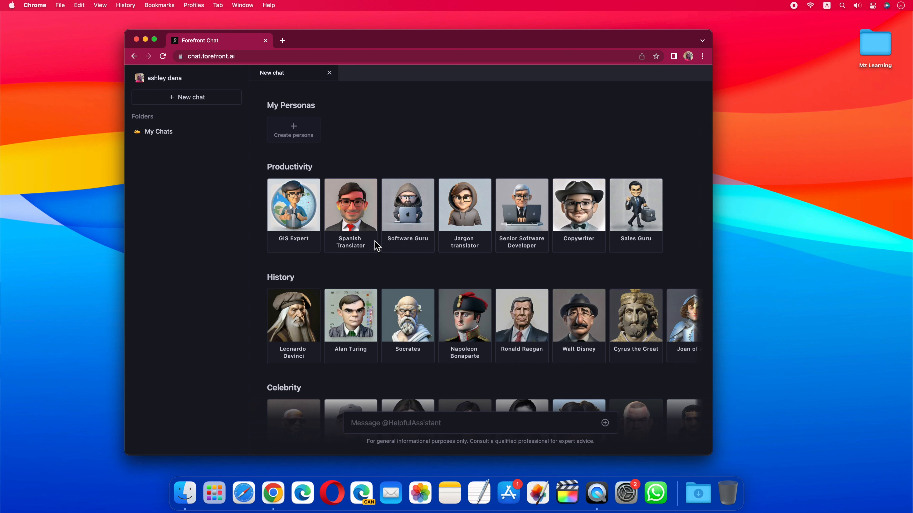
mouse_move(605, 423)
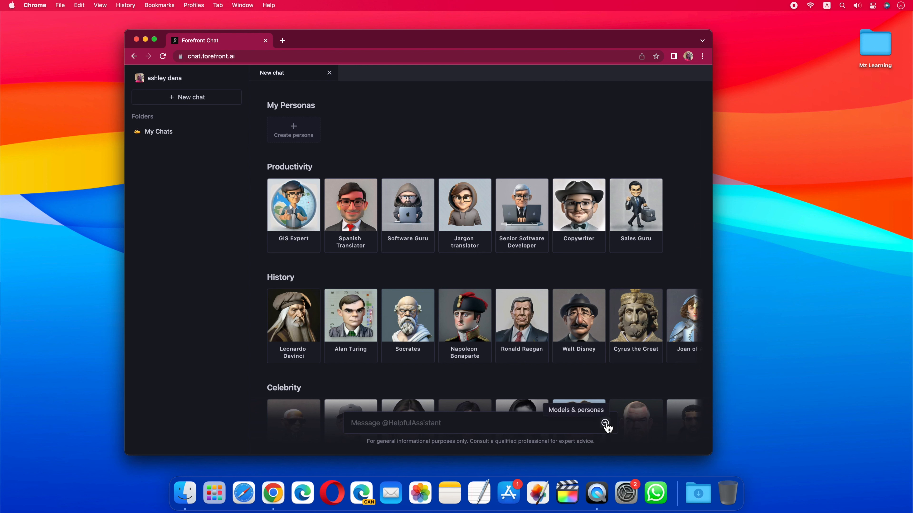
left_click(606, 423)
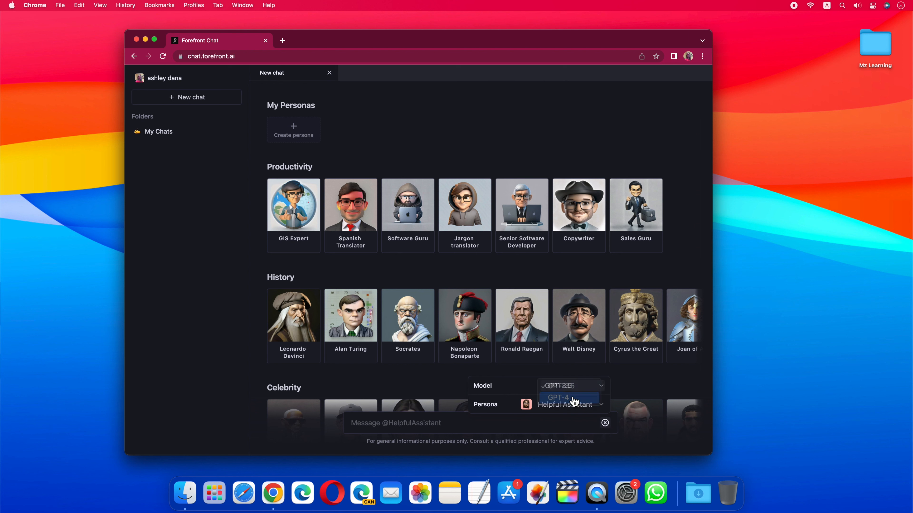
type("wr")
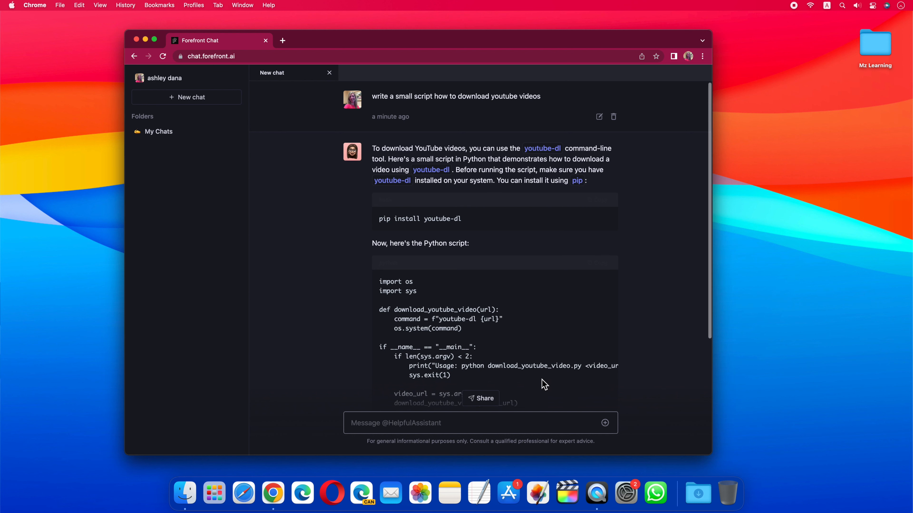
scroll("down", 3)
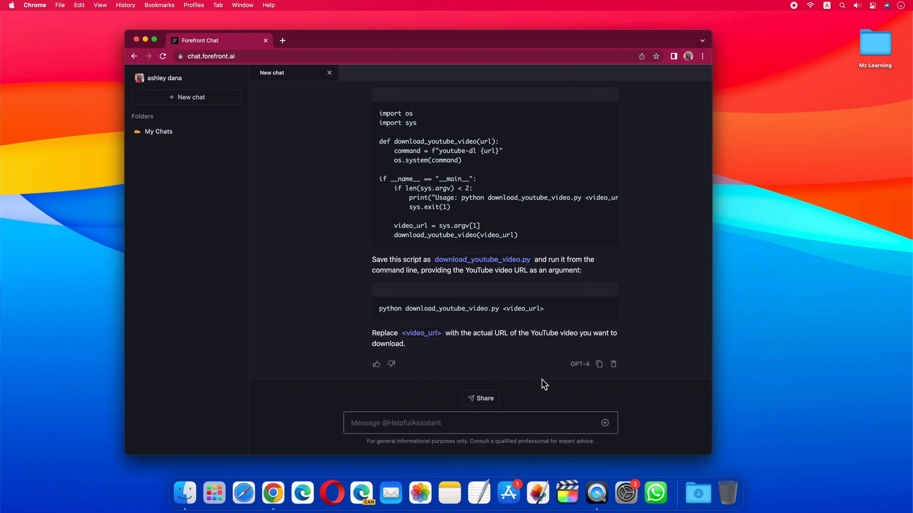
- Send '#image generate red car with cat' to produce the image
type("#image")
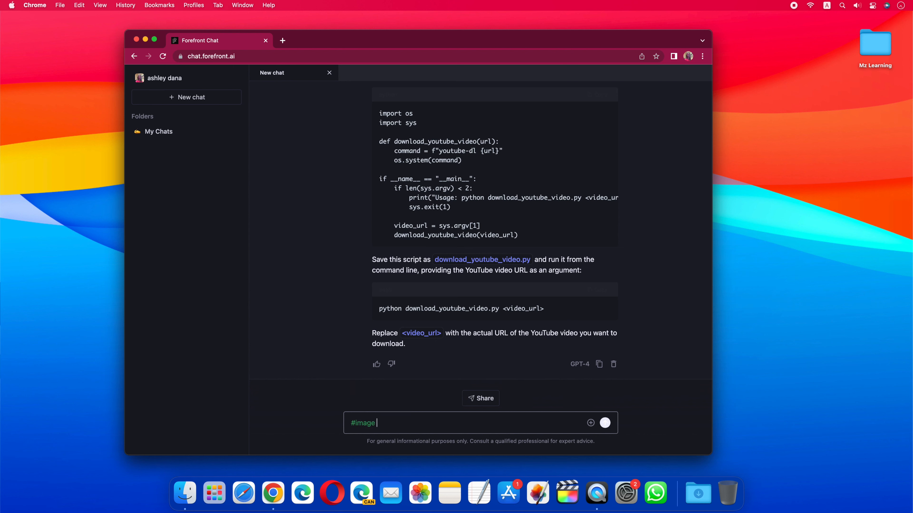
type("generate red car w")
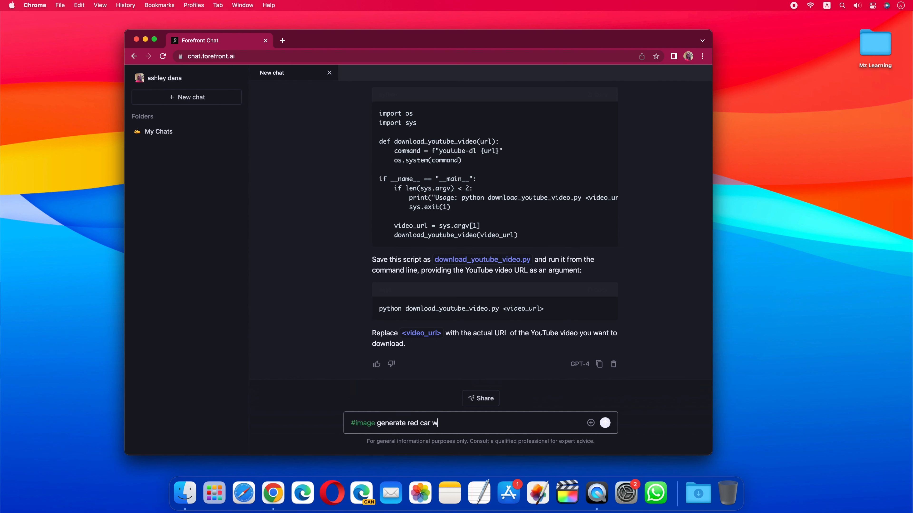
type("ith cat")
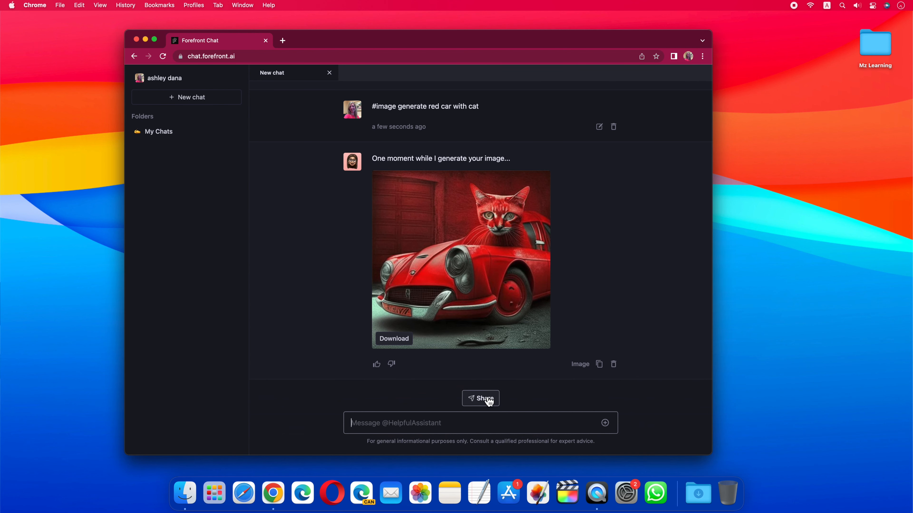
mouse_move(233, 153)
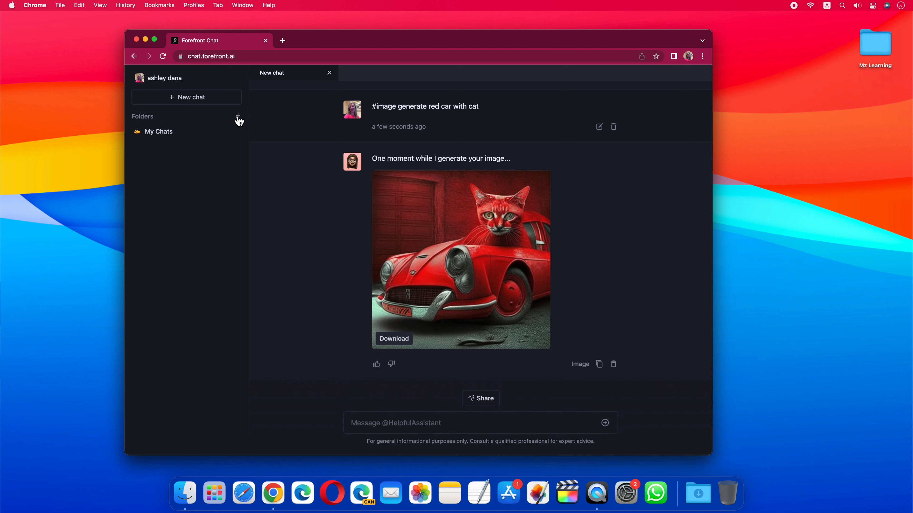
- Add a new chat folder named Codes
left_click(238, 116)
type("Codes")
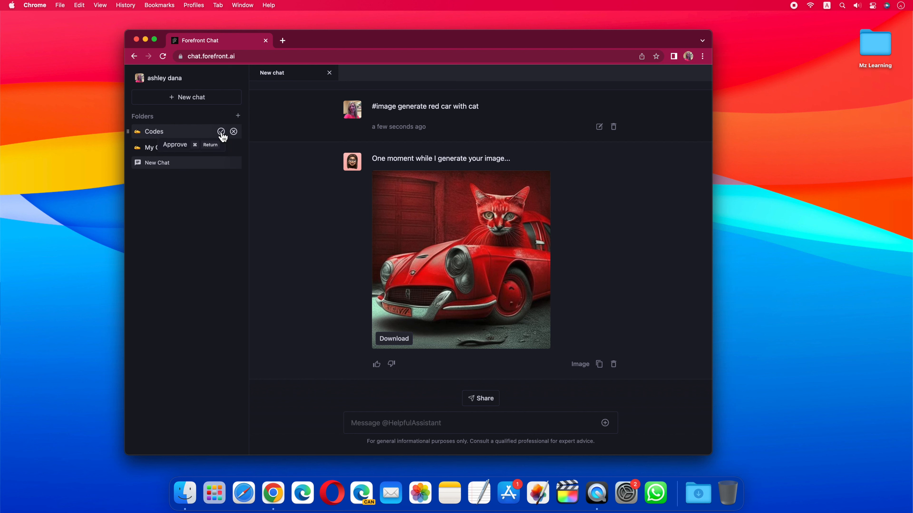
left_click(163, 78)
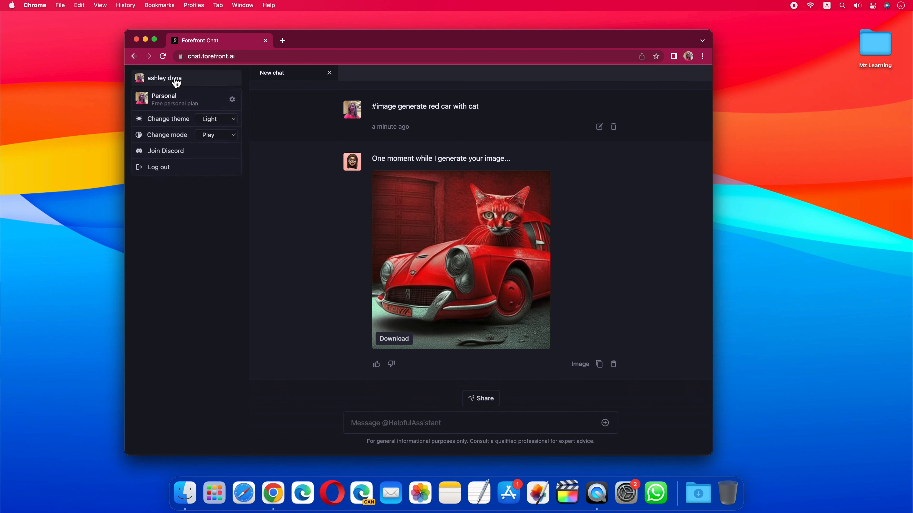
- Set the theme to Dark from the profile menu, then subscribe to Mz Learning on YouTube
left_click(217, 119)
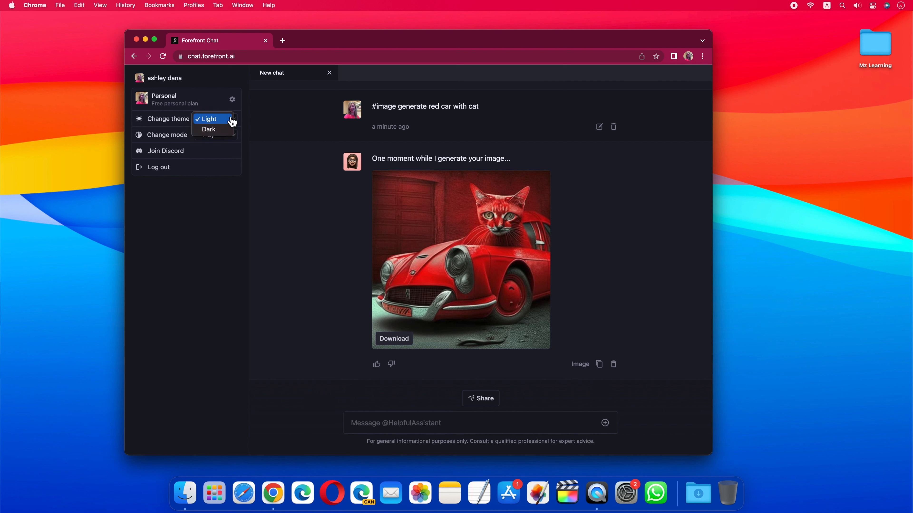
mouse_move(209, 129)
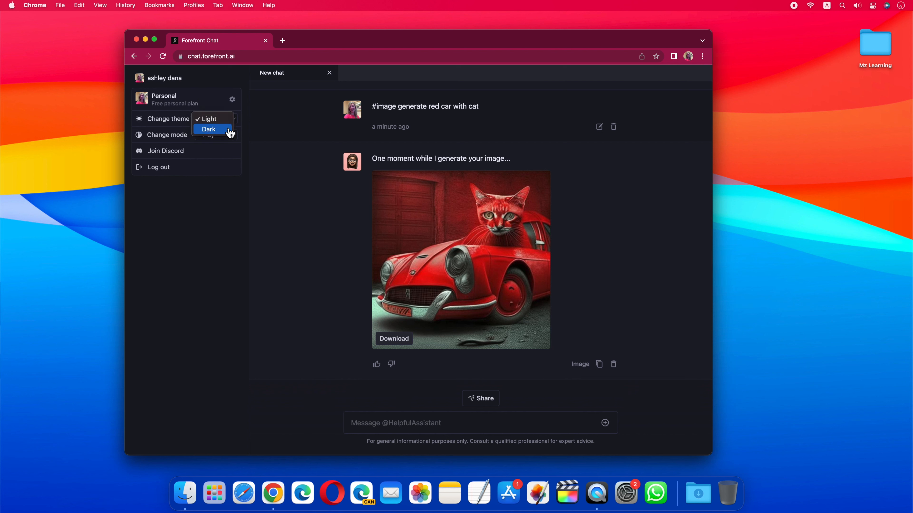
left_click(208, 118)
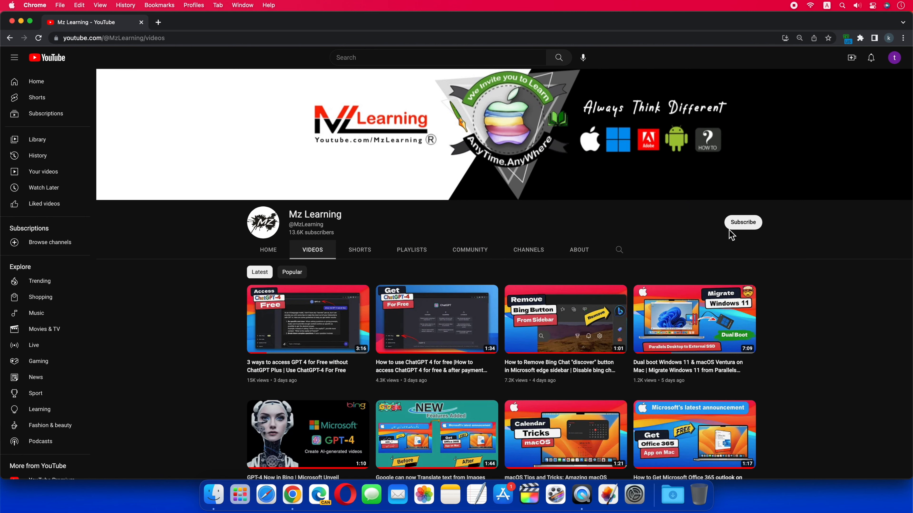
left_click(743, 222)
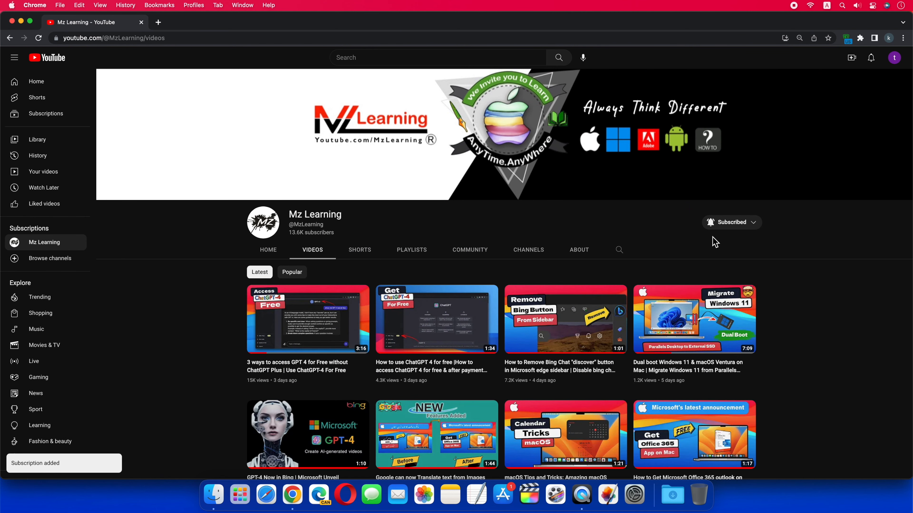